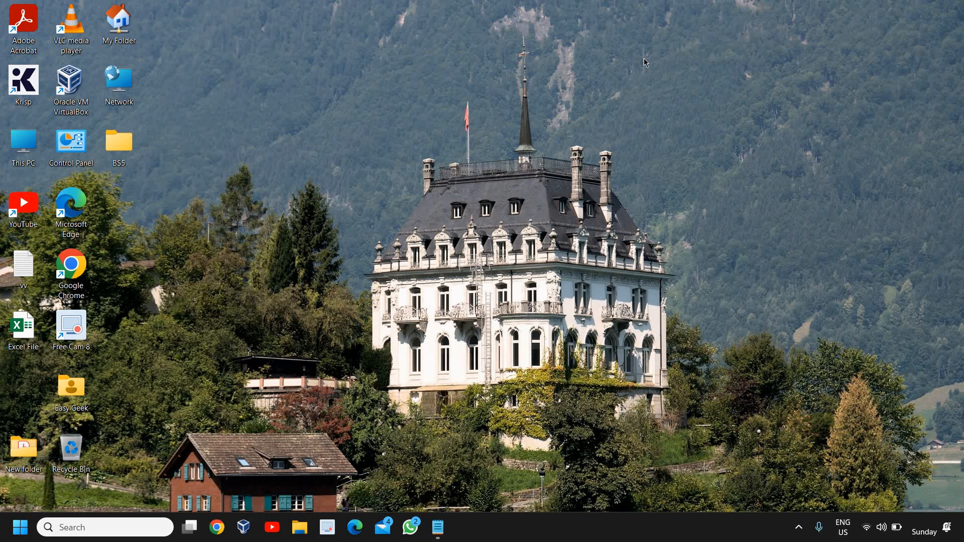
mouse_move(596, 359)
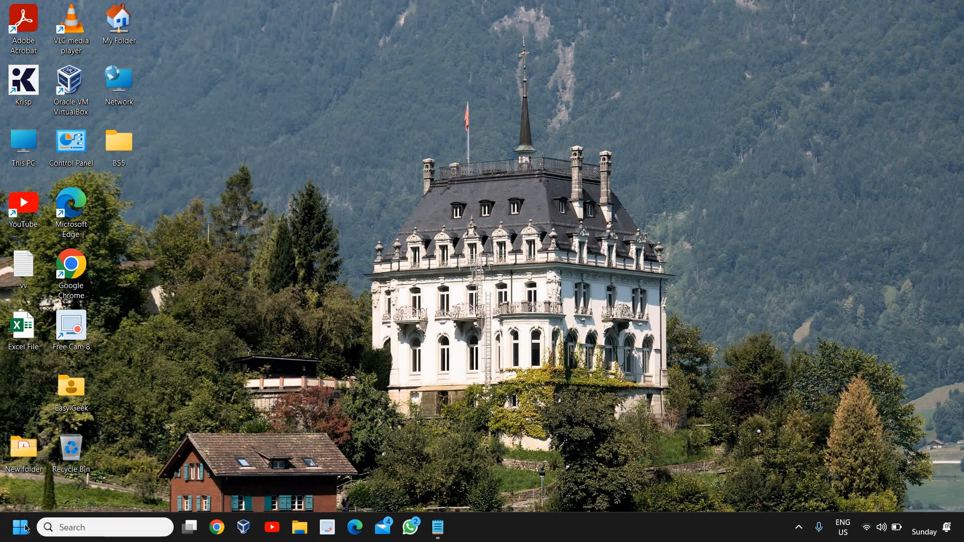
mouse_move(278, 358)
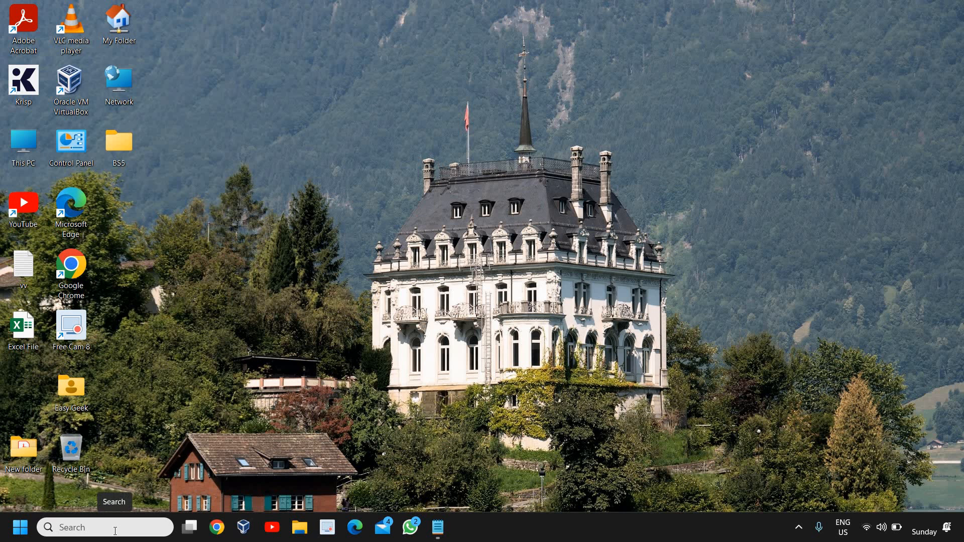
Search for Windows PowerShell from the taskbar, correcting the mistyped 'poe' query.
click(105, 527)
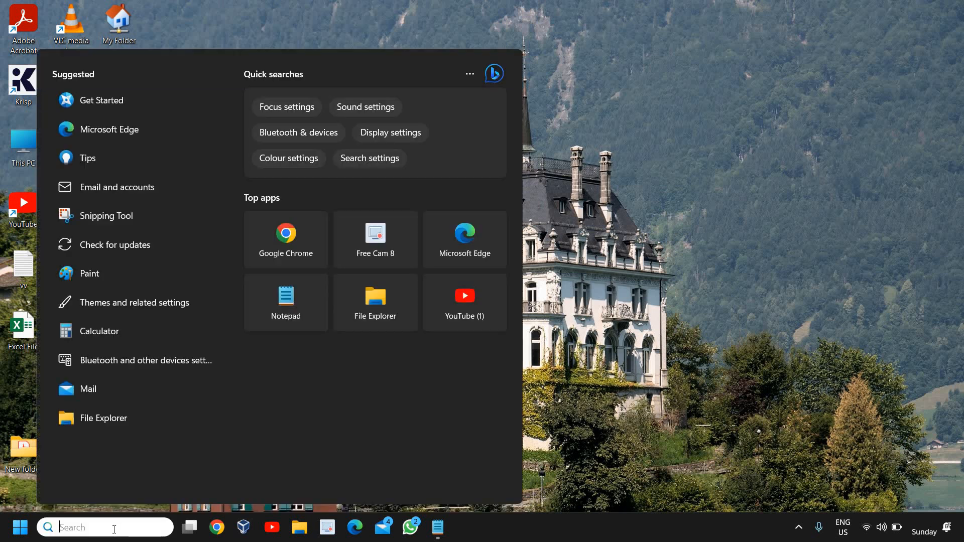
text(poer)
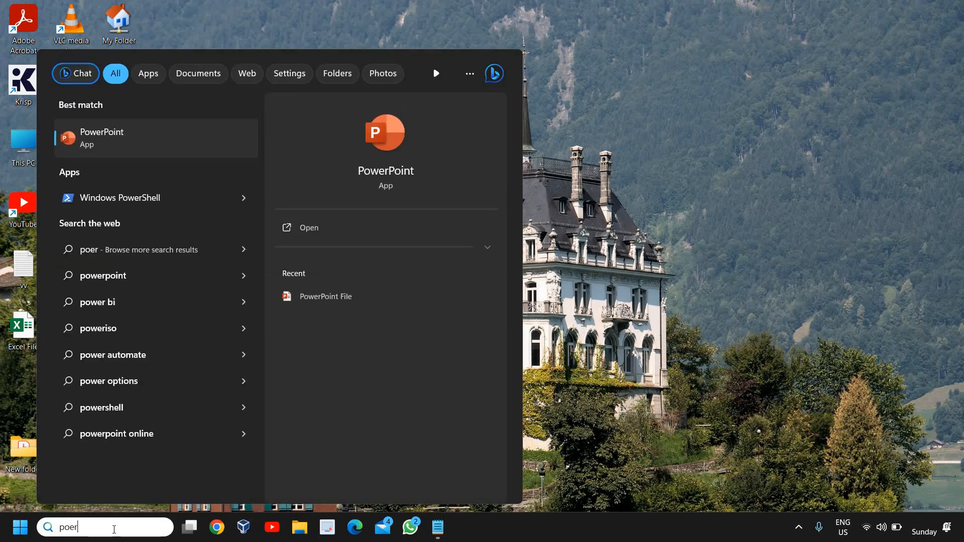
key(Backspace)
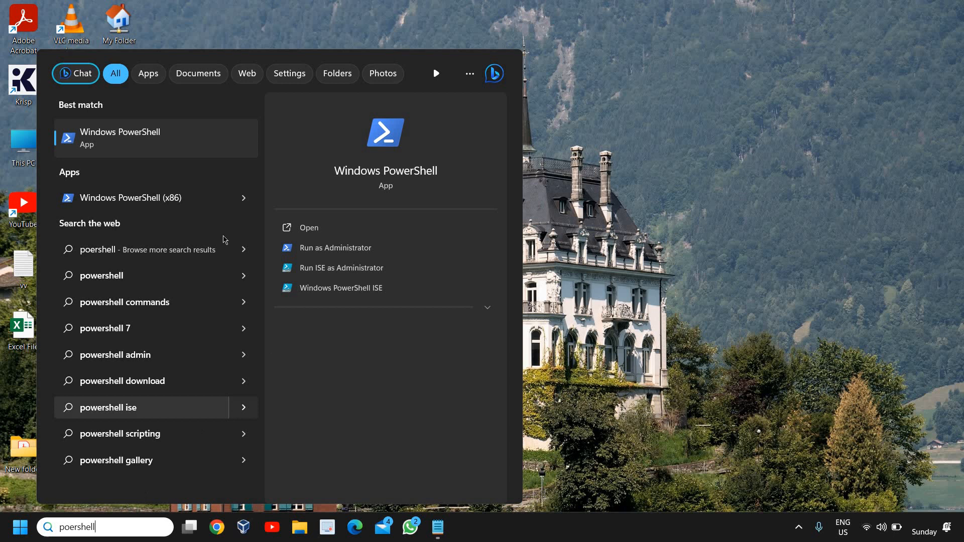
mouse_move(310, 219)
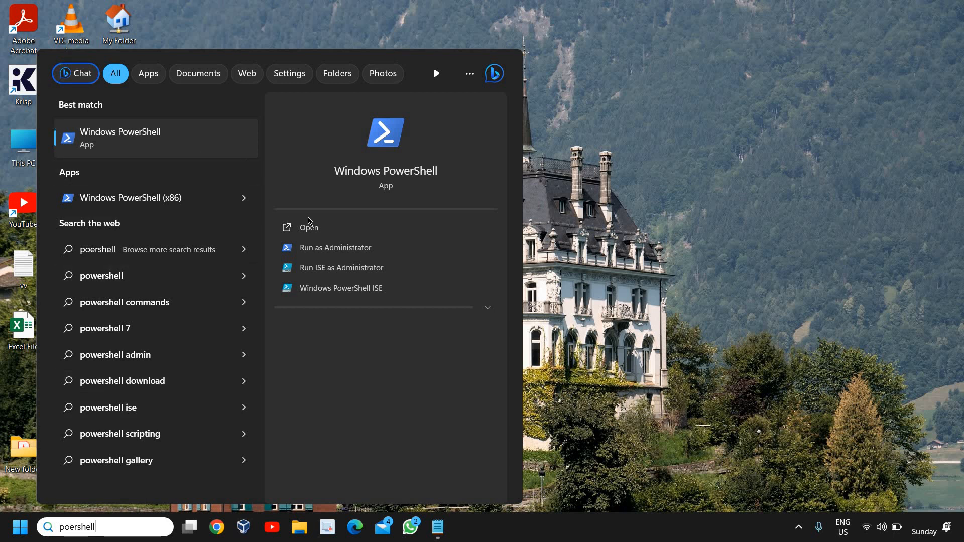
mouse_move(343, 252)
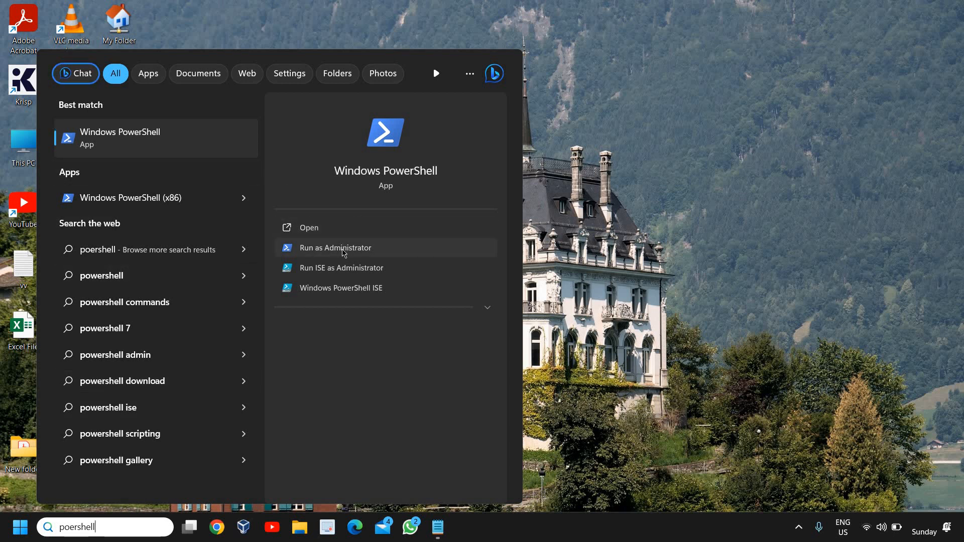
mouse_move(305, 236)
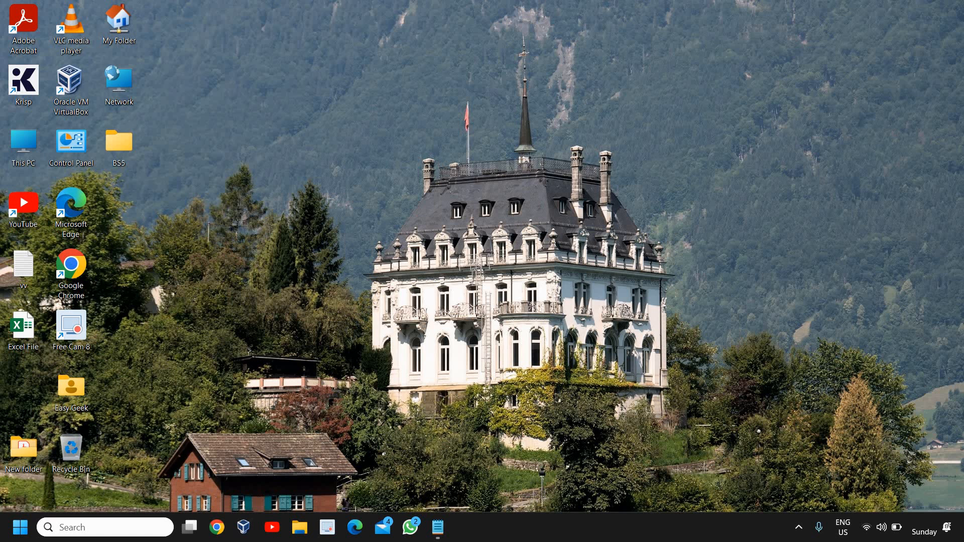
Select the whole Get-AppXPackage re-register command in the Notepad notes.
click(465, 527)
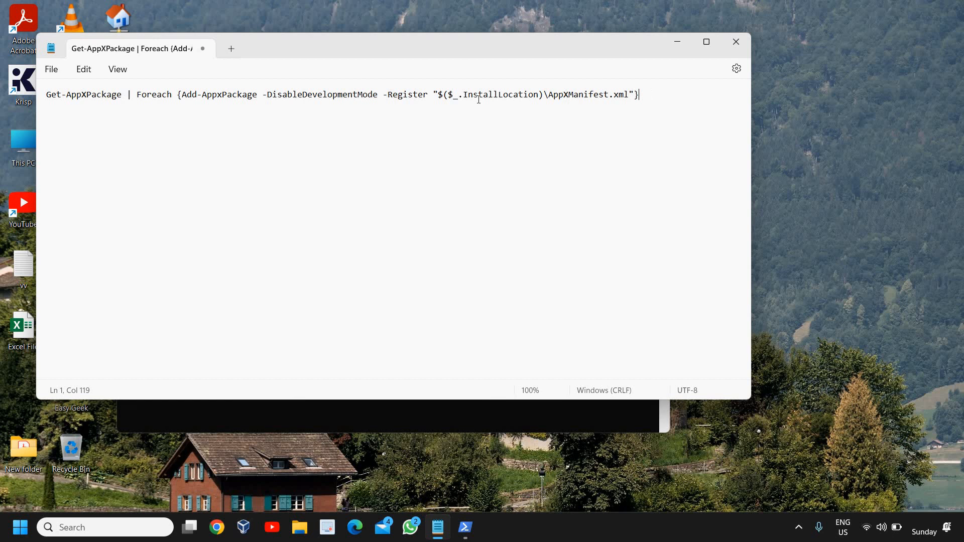
key(ctrl+a)
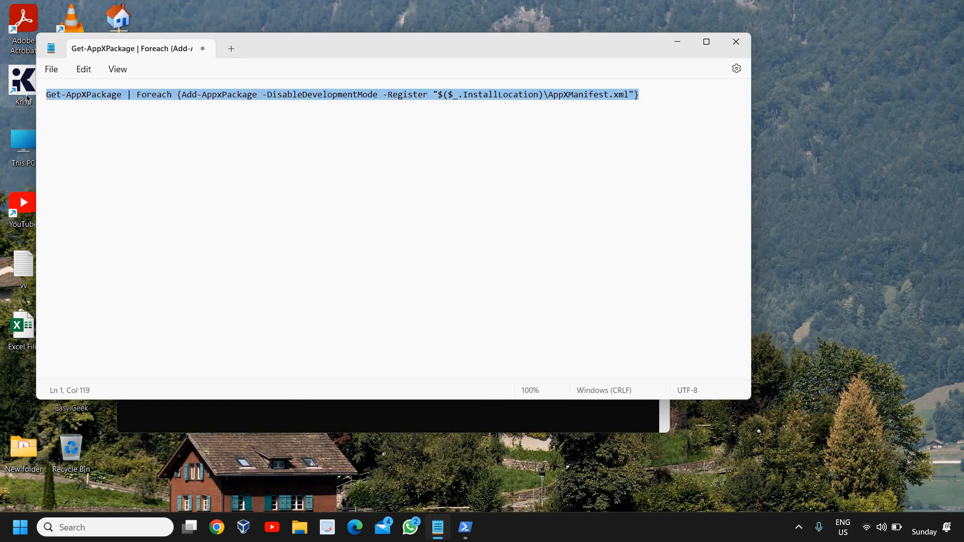
mouse_move(667, 38)
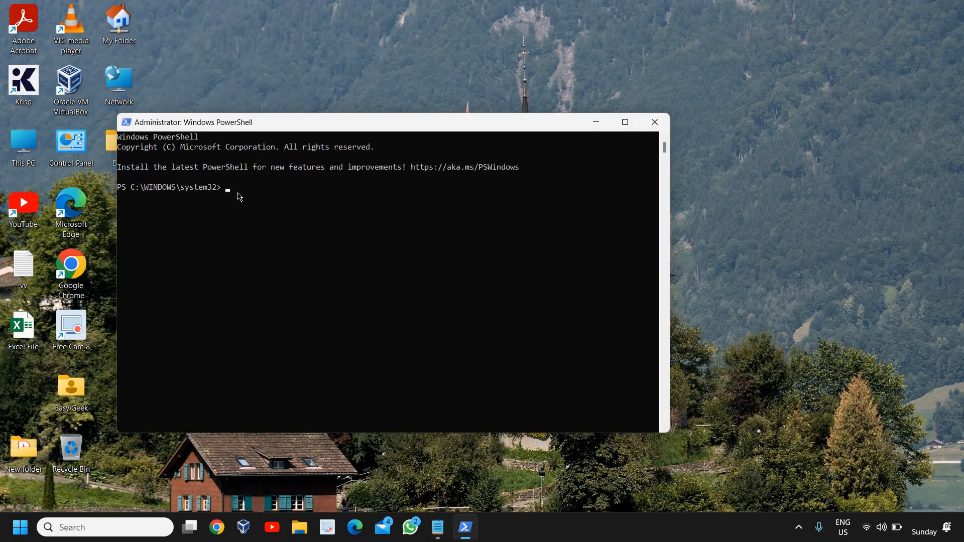
Run Get-AppXPackage | Foreach {Add-AppxPackage -DisableDevelopmentMode -Register ...} in the administrator PowerShell.
text(Get-AppXPackage | Foreach {Add-AppxPackage -DisableDevelopmentMode -Register "$($_.InstallLocation)\AppXManifest.xml"})
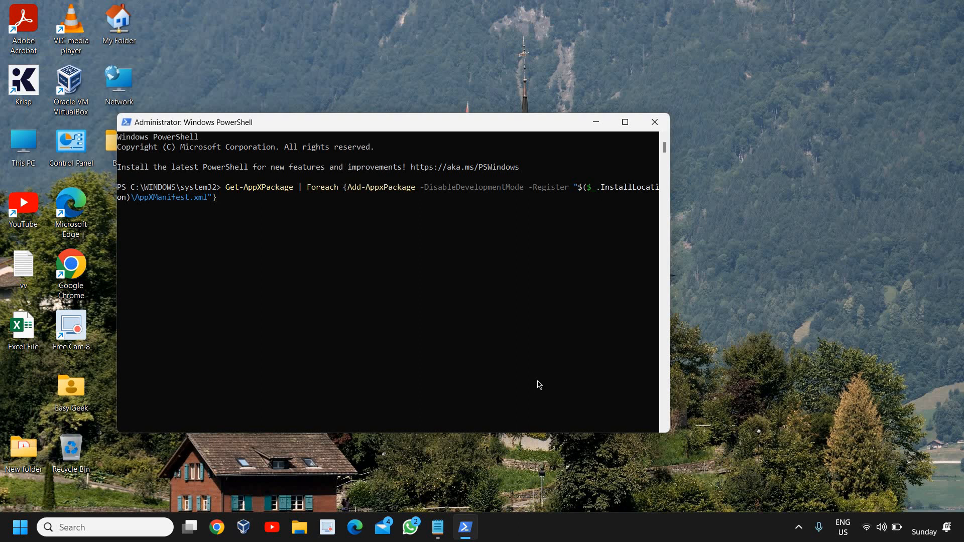
key(Enter)
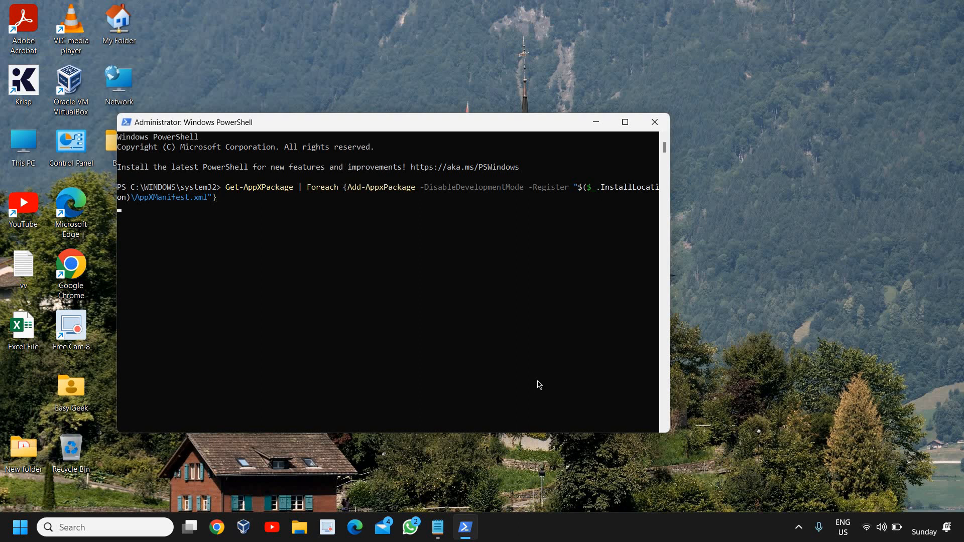
key(Enter)
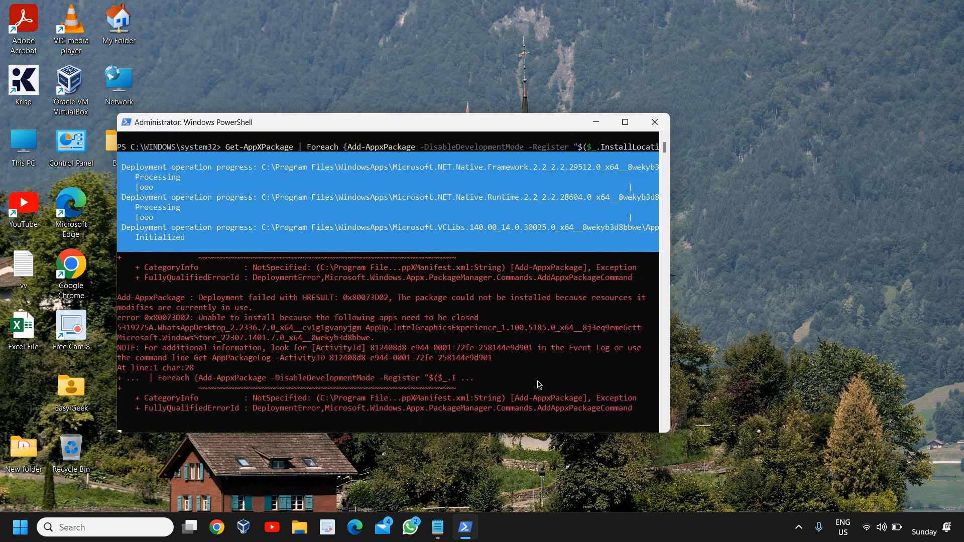